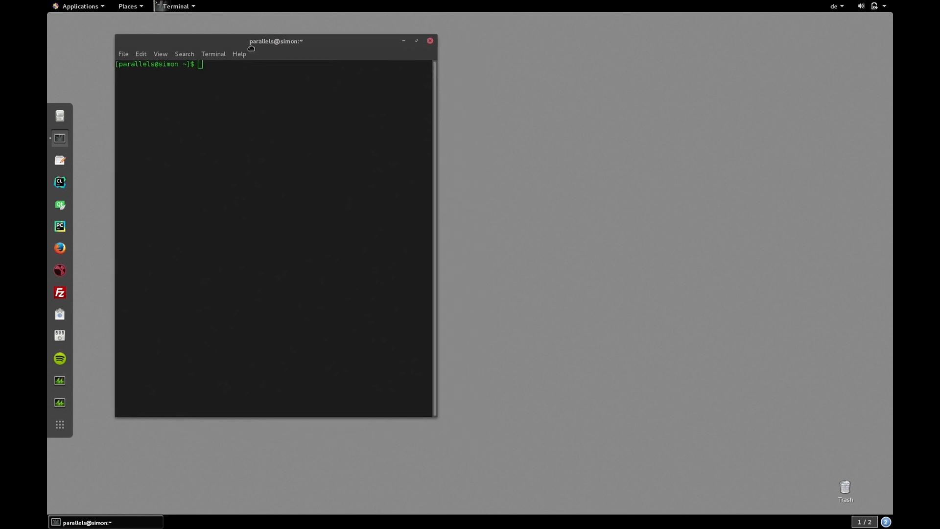
Enlarge the terminal window by dragging its bottom-right corner outward
{"action": "left_click_drag", "start_coordinate": [436, 415], "coordinate": [509, 466]}
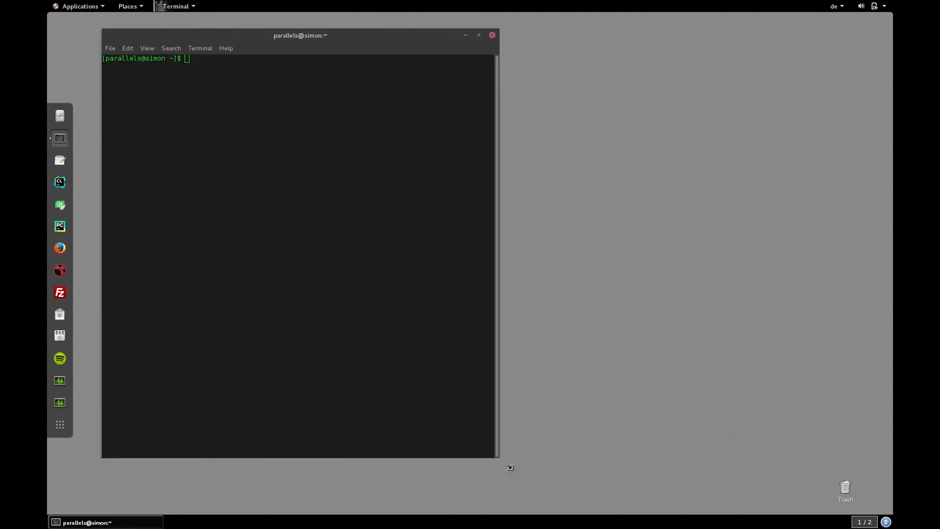
{"action": "left_click_drag", "start_coordinate": [509, 467], "coordinate": [519, 483]}
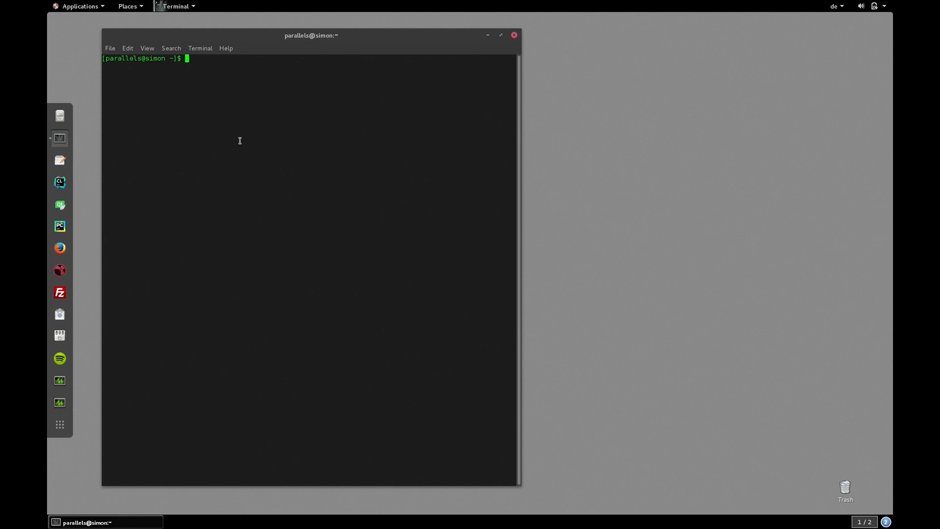
{"action": "mouse_move", "coordinate": [105, 110]}
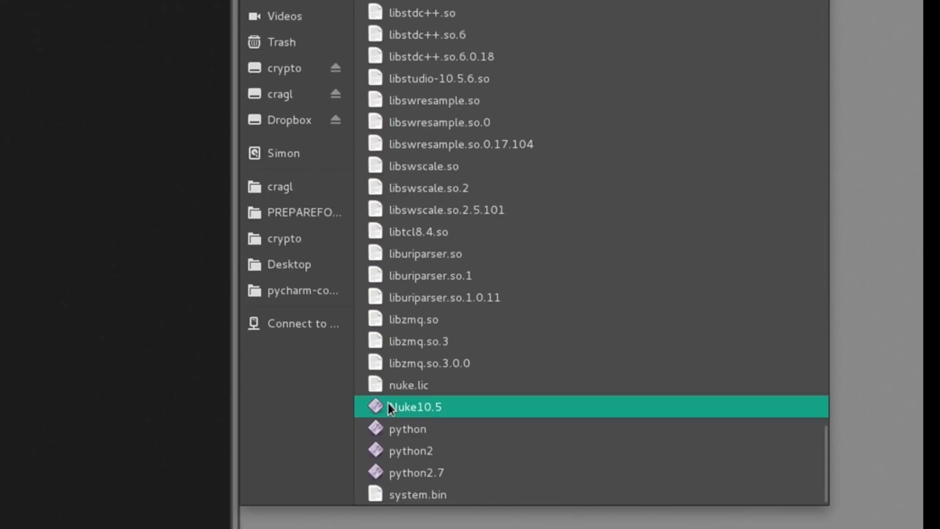
Get the Nuke10.5 executable path from /usr/local/Nuke10.5v6 onto the command line with -t
{"action": "double_click", "coordinate": [415, 406]}
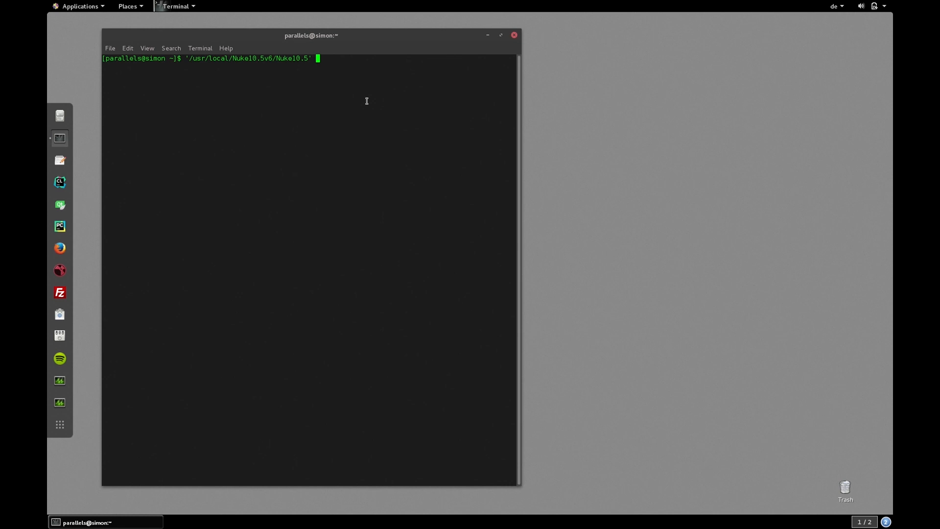
{"action": "type", "text": "-t"}
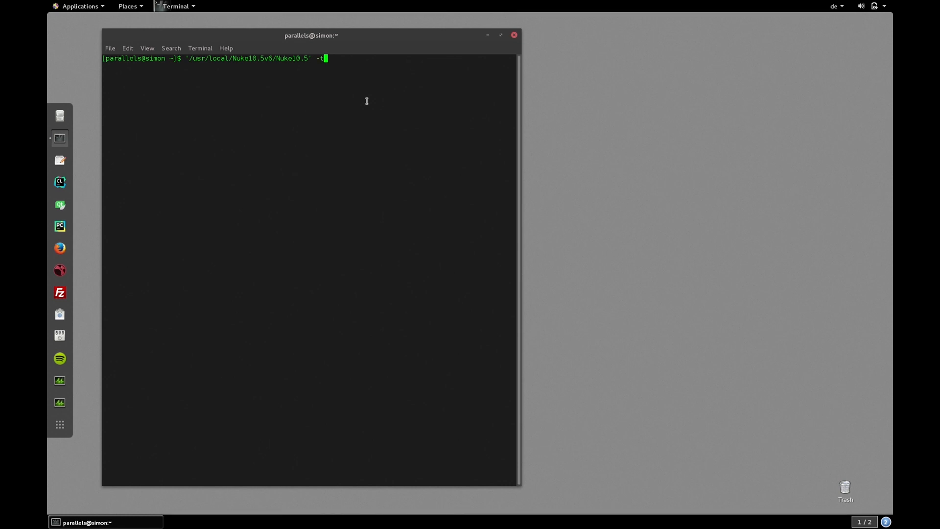
{"action": "key", "text": "Return"}
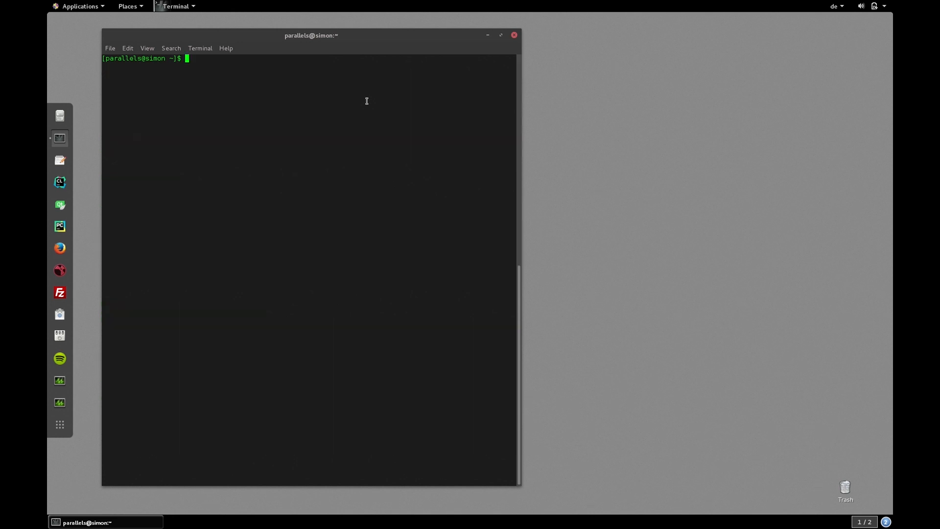
Launch '/usr/local/Nuke10.5v6/Nuke10.5' -t -i to reach Nuke's Python prompt
{"action": "type", "text": "'/usr/local/Nuke10.5v6/Nuke10.5' -t -i"}
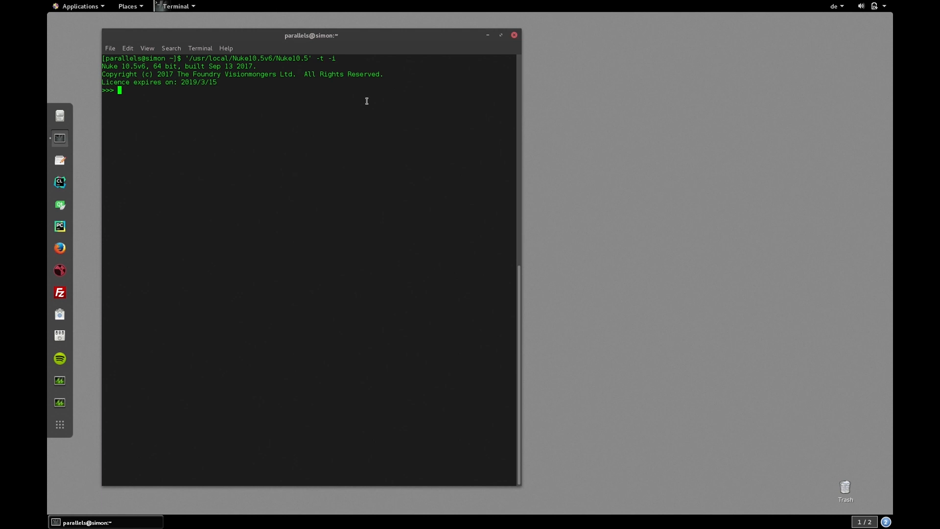
Delete the default Viewer1 node so nuke.allNodes() returns an empty list
{"action": "type", "text": "nuke.allNodes()"}
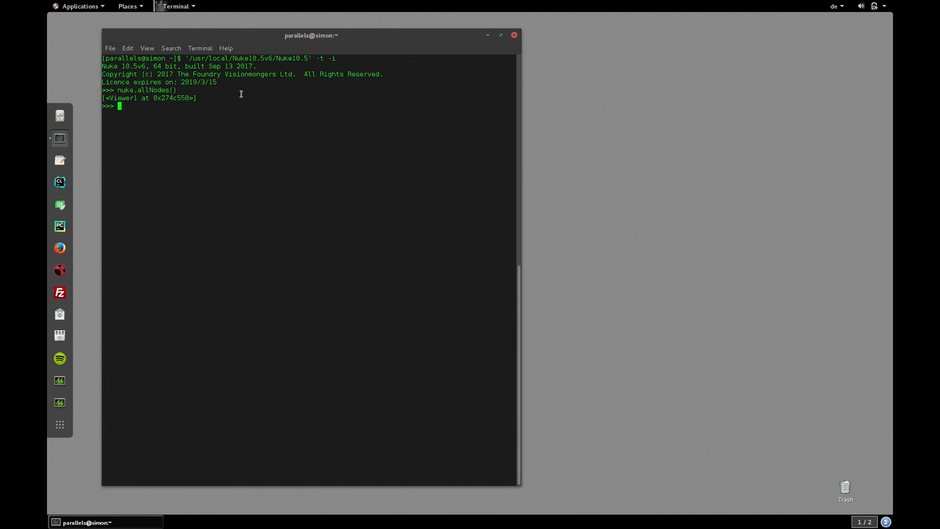
{"action": "mouse_move", "coordinate": [321, 122]}
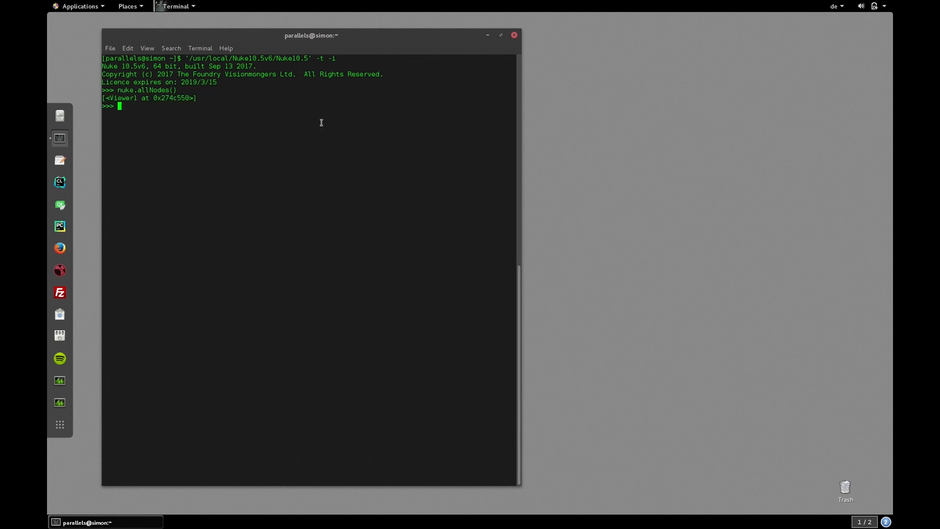
{"action": "mouse_move", "coordinate": [410, 108]}
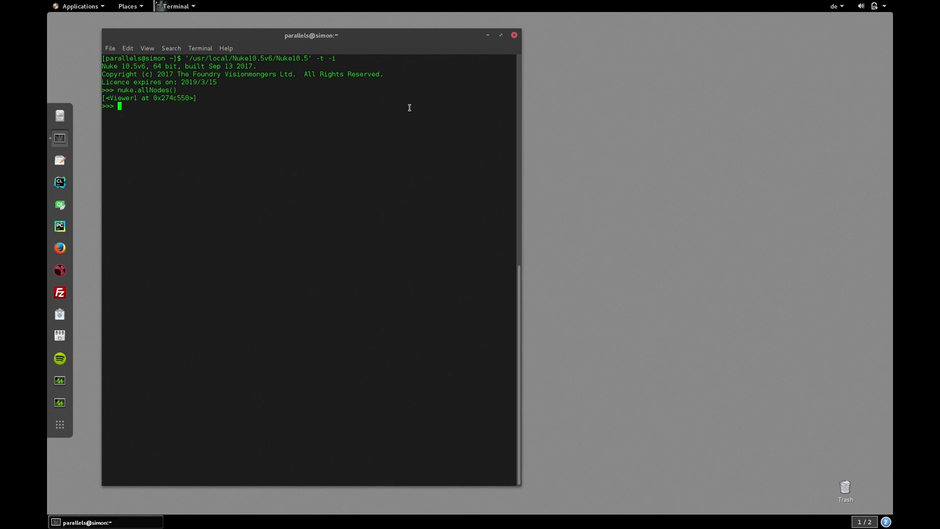
{"action": "type", "text": "nuke.delete(nuke.allNodes()[0"}
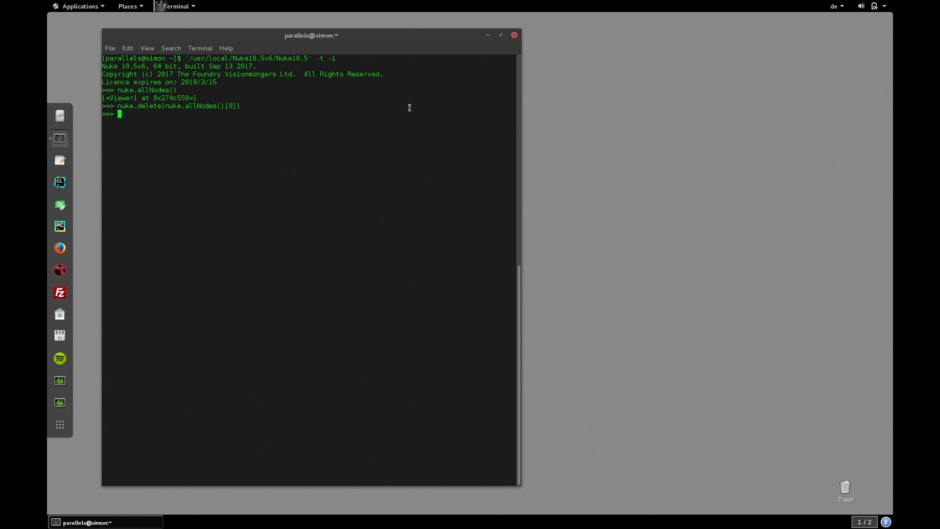
{"action": "type", "text": "nuke.allNodes("}
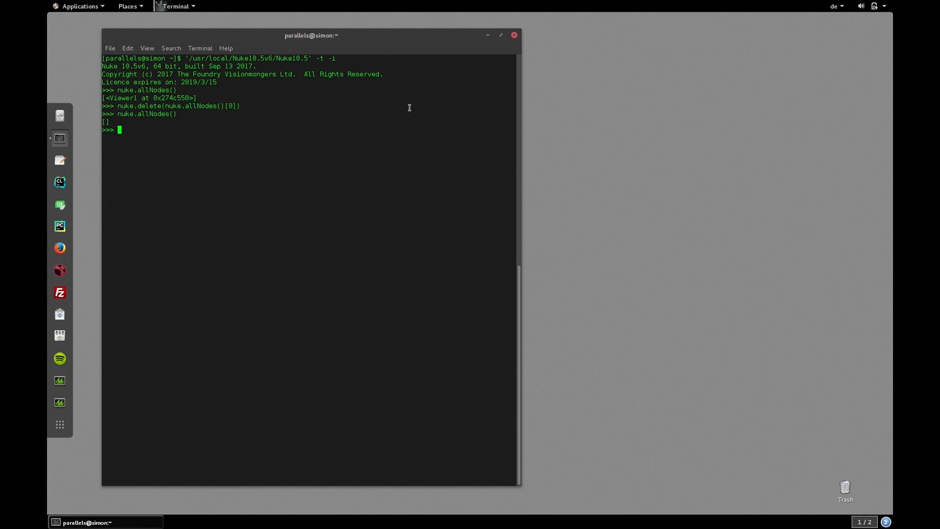
Create a CheckerBoard node assigned to the variable checker
{"action": "type", "text": "cheker ="}
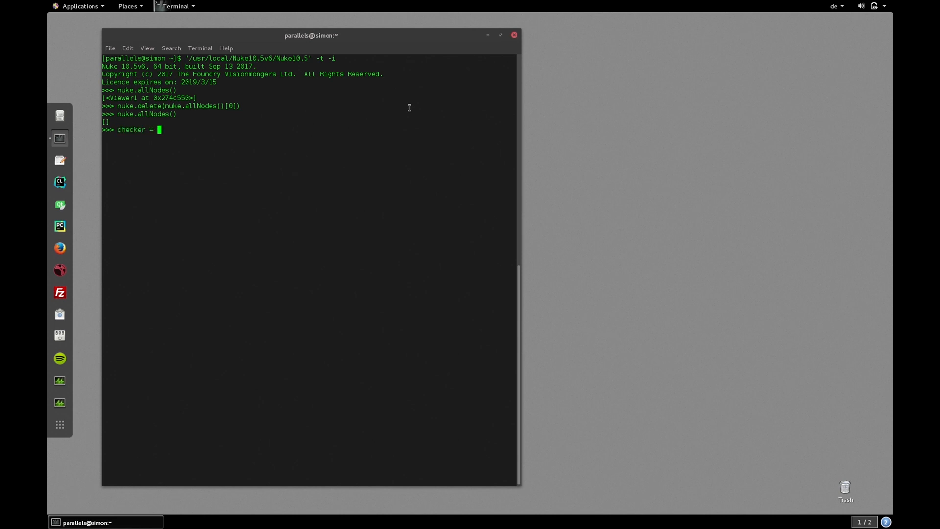
{"action": "type", "text": "nuke.createNode(\""}
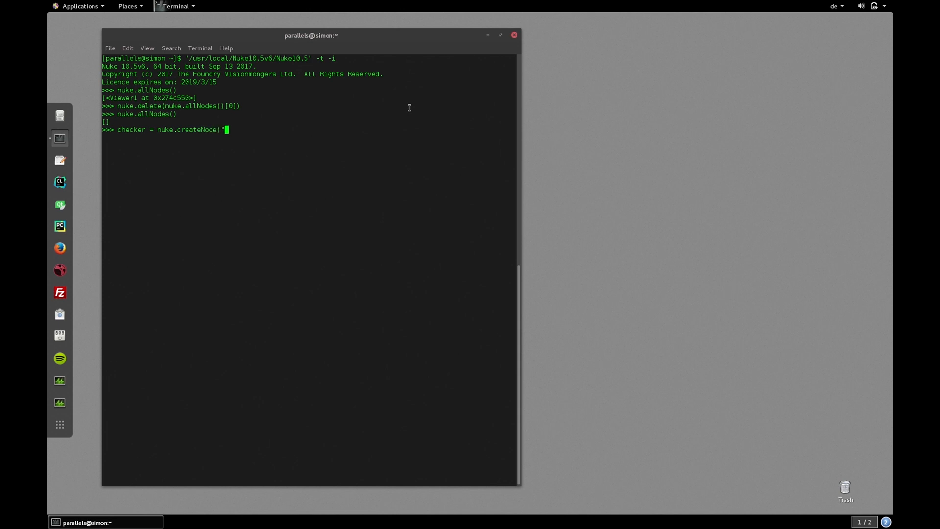
{"action": "type", "text": "CheckerBoard2"}
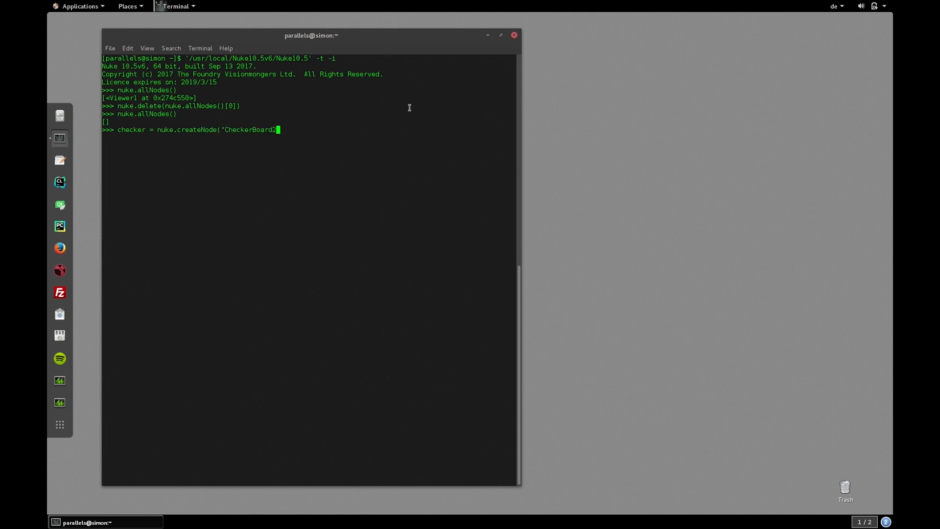
{"action": "type", "text": "checker"}
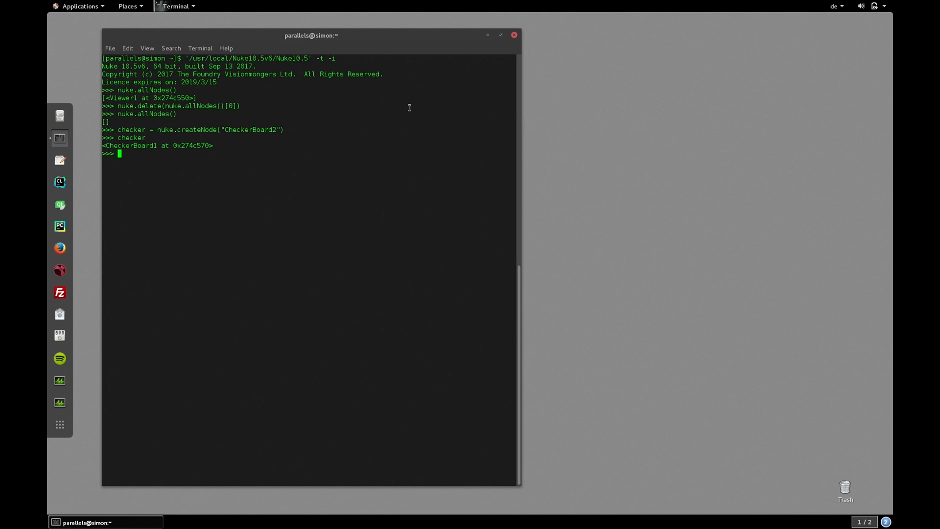
Create a Blur node and connect its input 0 to the checker node
{"action": "type", "text": "blur ="}
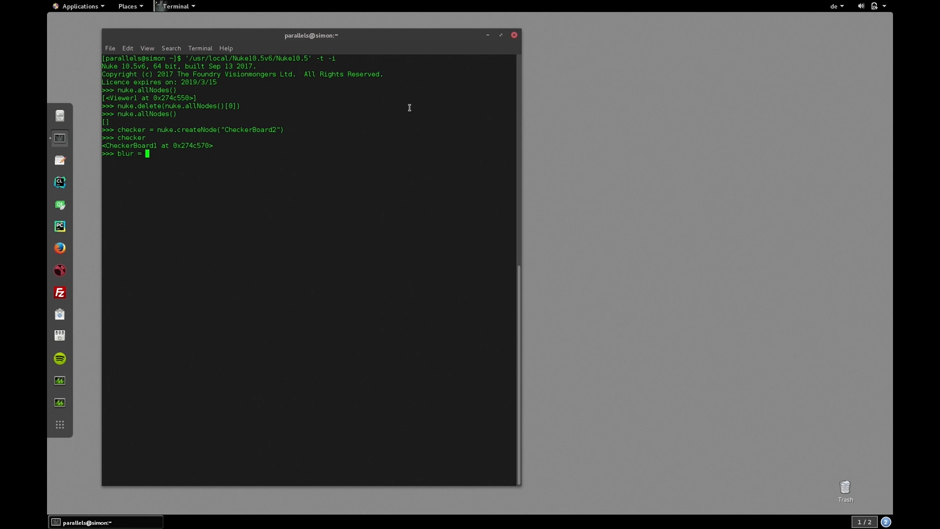
{"action": "type", "text": "nuke.createNode"}
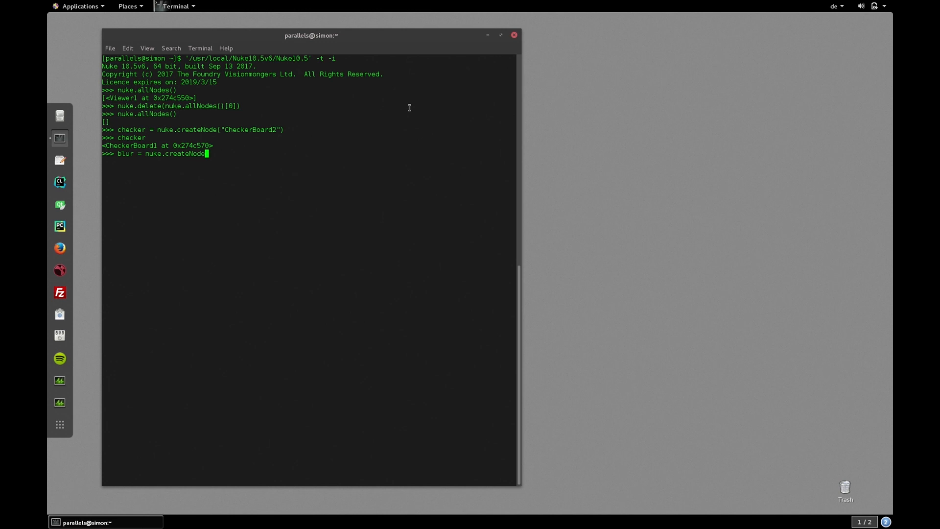
{"action": "type", "text": "(\"Blur\")"}
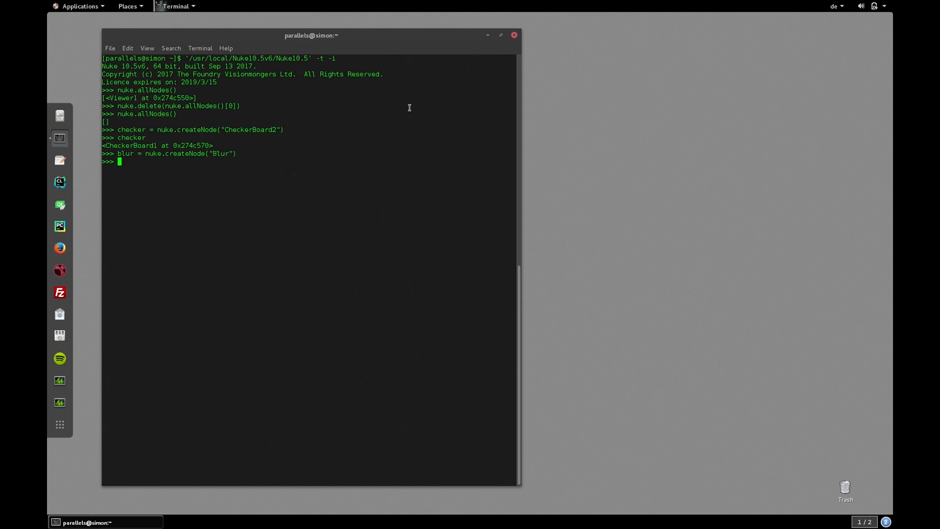
{"action": "type", "text": "blur.s"}
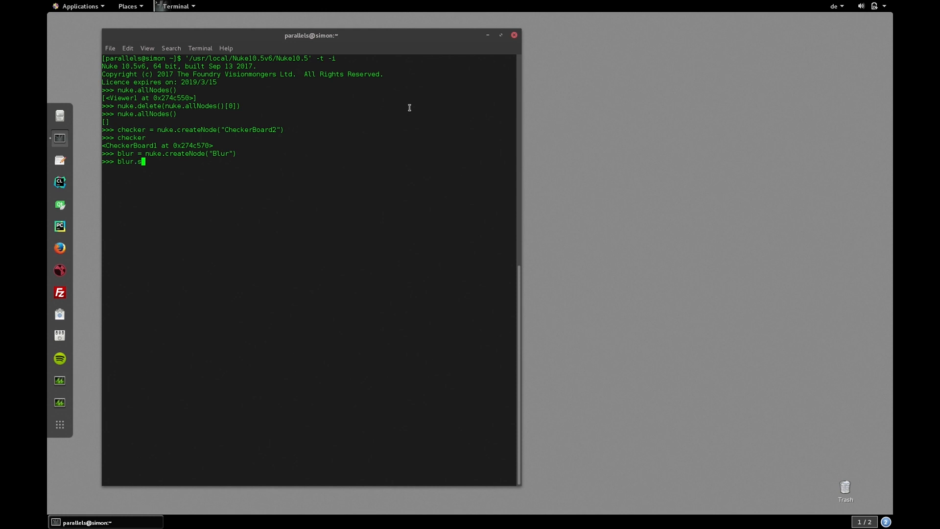
{"action": "type", "text": "etInput(0,"}
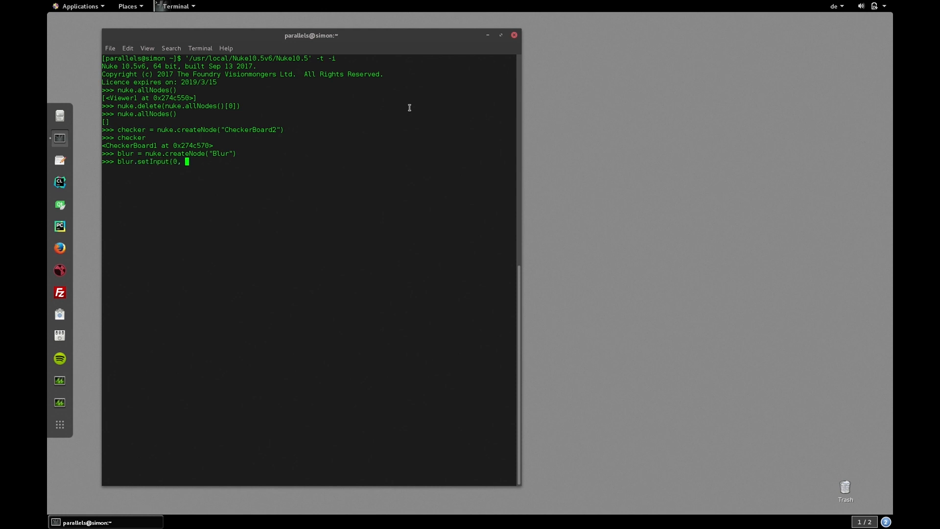
{"action": "type", "text": "checker)"}
{"action": "type", "text": "blur[\"size"}
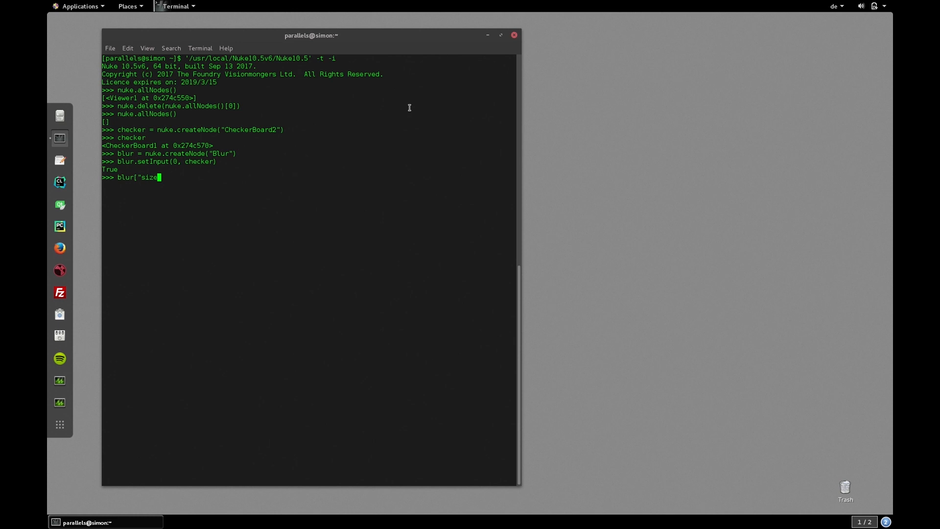
Animate the blur size with keyframes 0 at frame 1001 and 100 at frame 1010
{"action": "type", "text": "\"].setAnimated("}
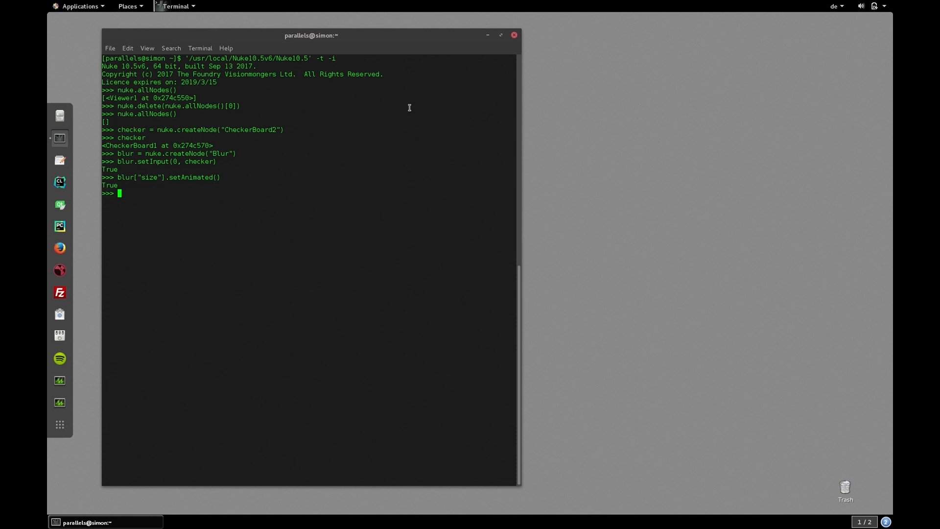
{"action": "type", "text": "blur["}
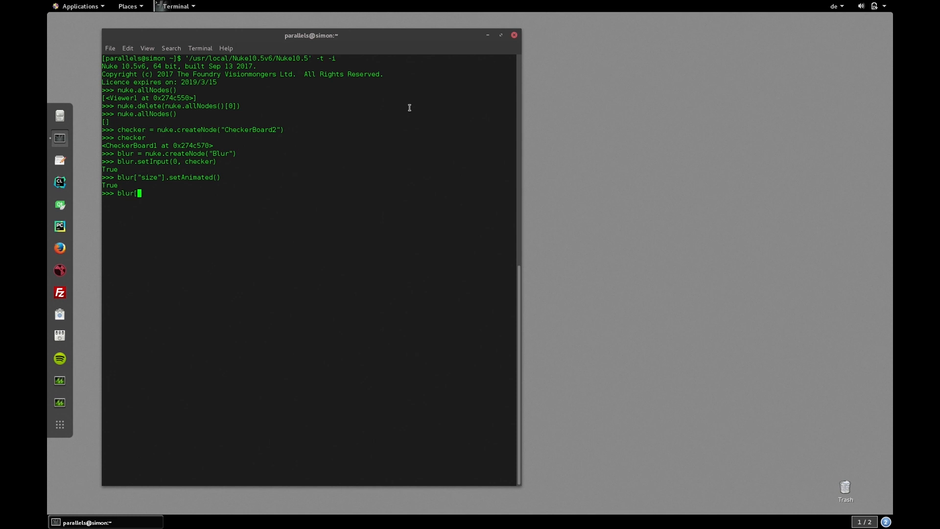
{"action": "type", "text": "[\"size\"]"}
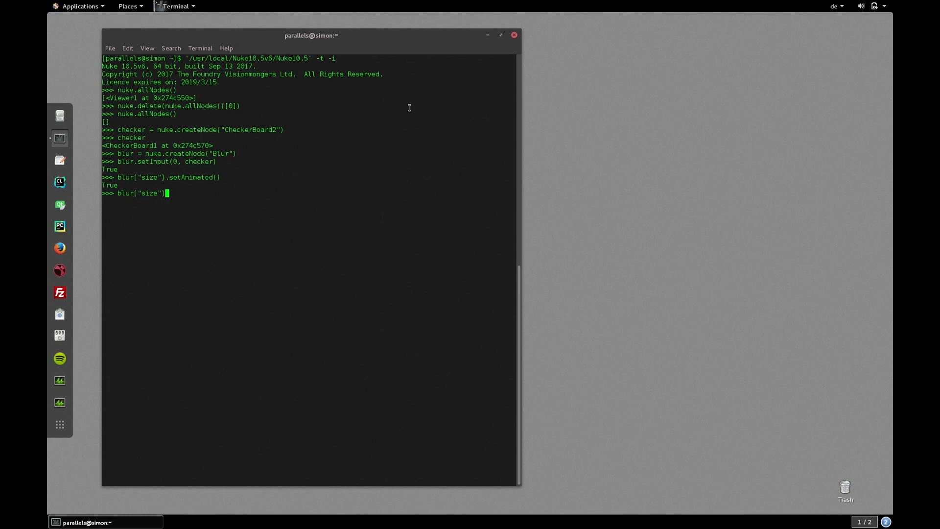
{"action": "type", "text": ".setValueAt("}
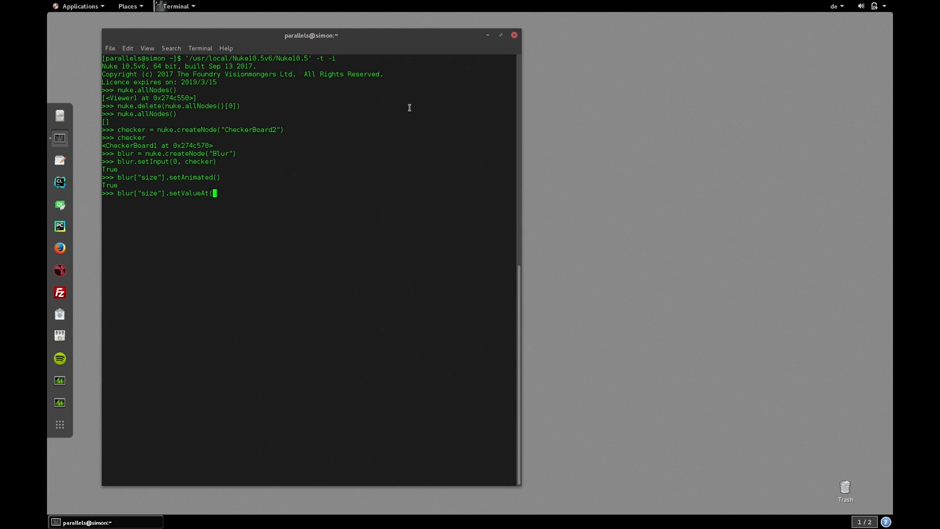
{"action": "type", "text": "0,"}
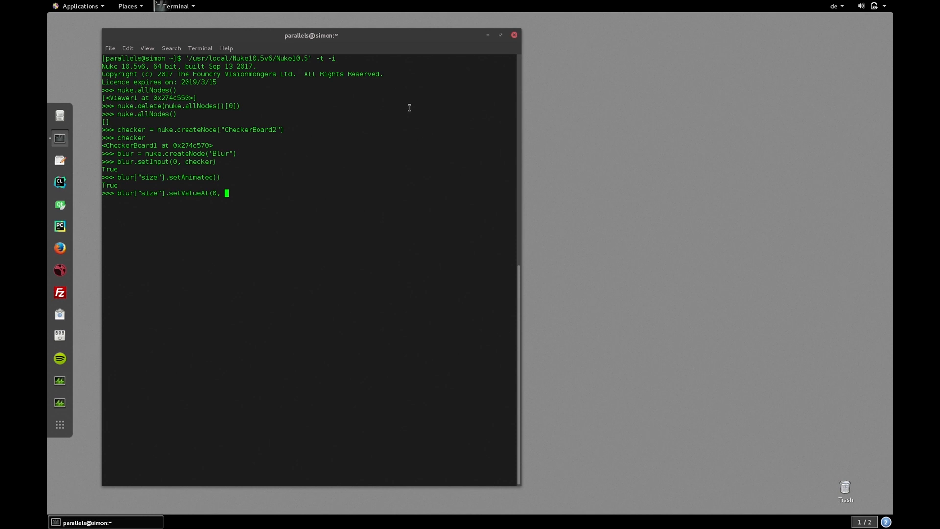
{"action": "type", "text": "1001)"}
{"action": "type", "text": "blur[\"size\"]."}
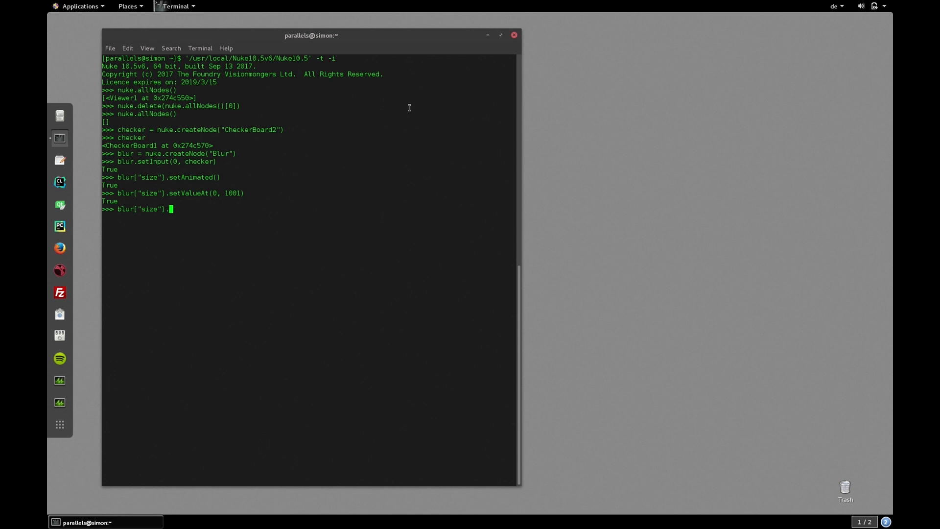
{"action": "type", "text": "setValueAt(1"}
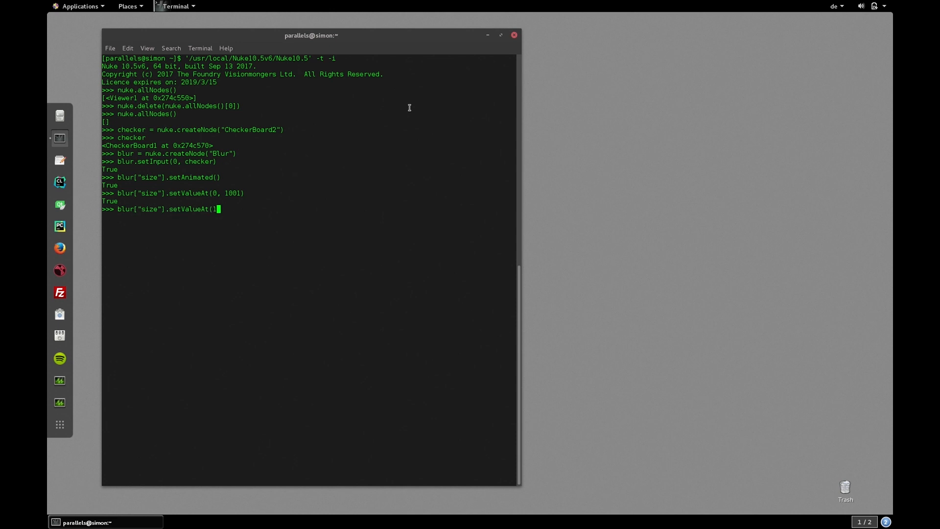
{"action": "type", "text": "00, 1010)"}
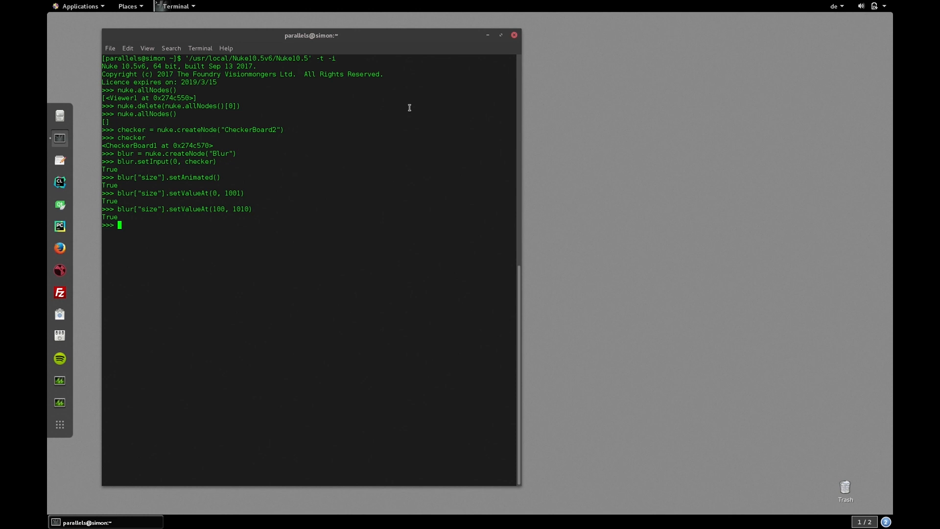
Create a Write node and connect its input 0 to the blur node
{"action": "type", "text": "write = nuke.c"}
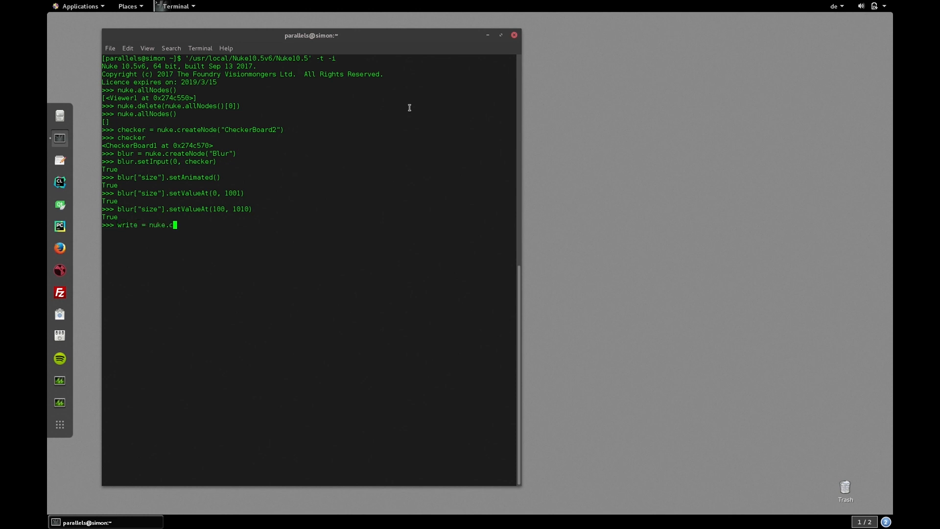
{"action": "type", "text": "reateNode(\"Wr"}
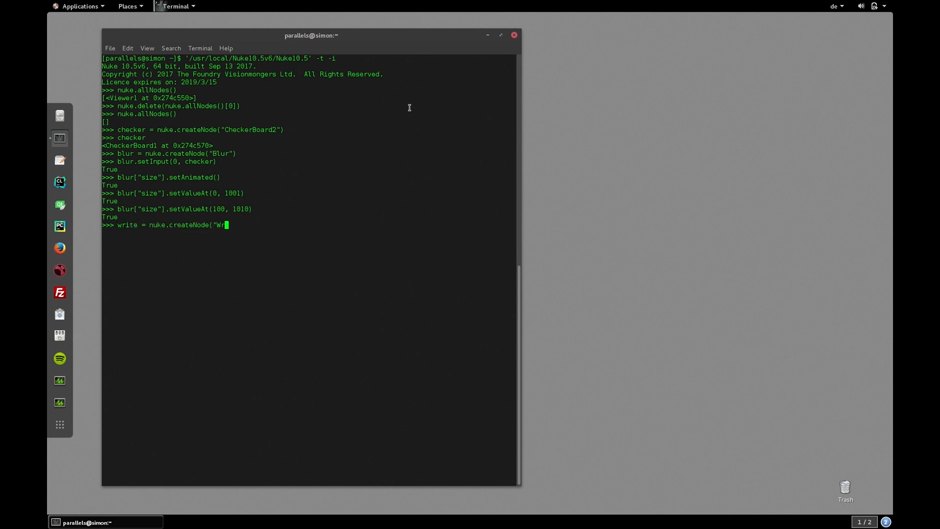
{"action": "key", "text": "Return"}
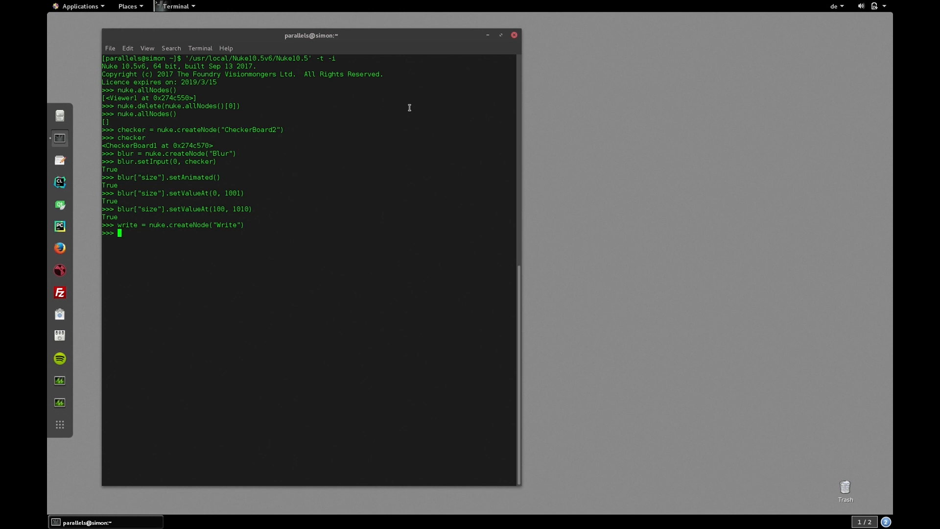
{"action": "type", "text": "write.se"}
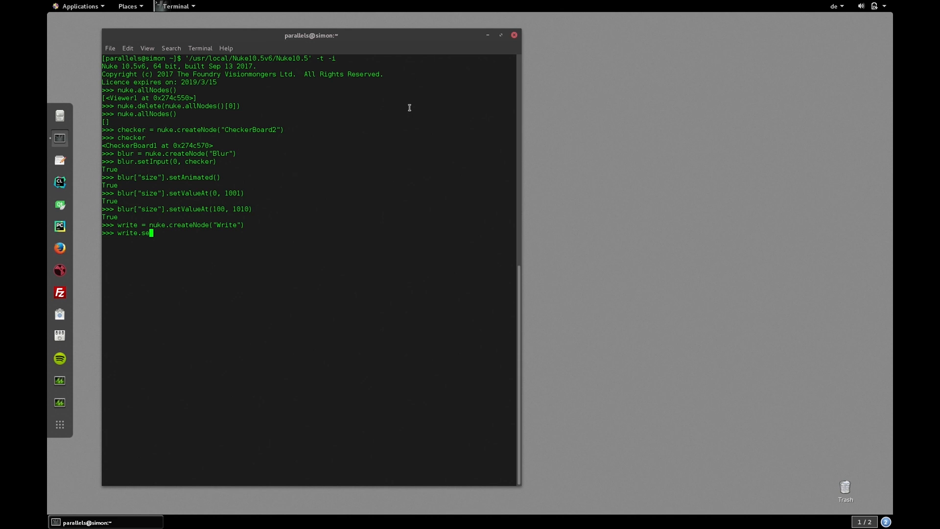
{"action": "type", "text": "tInput(0, blur"}
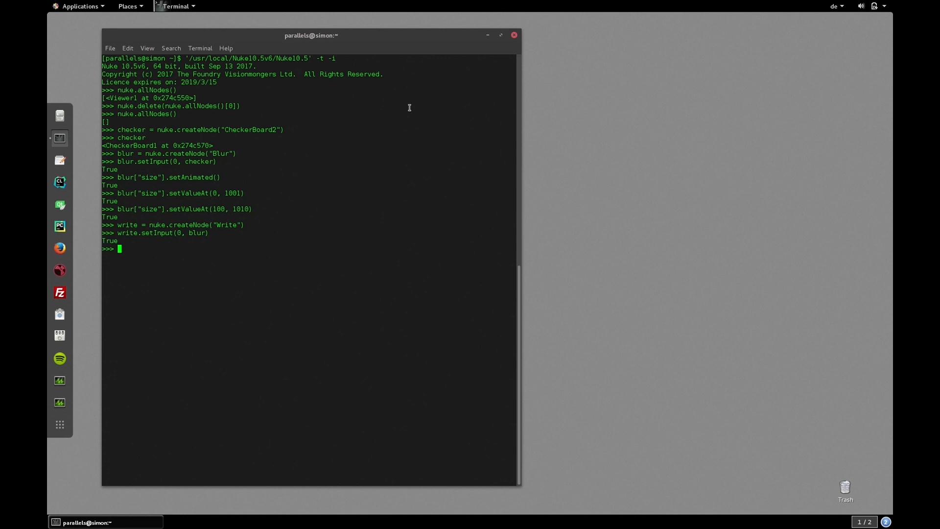
{"action": "mouse_move", "coordinate": [110, 51]}
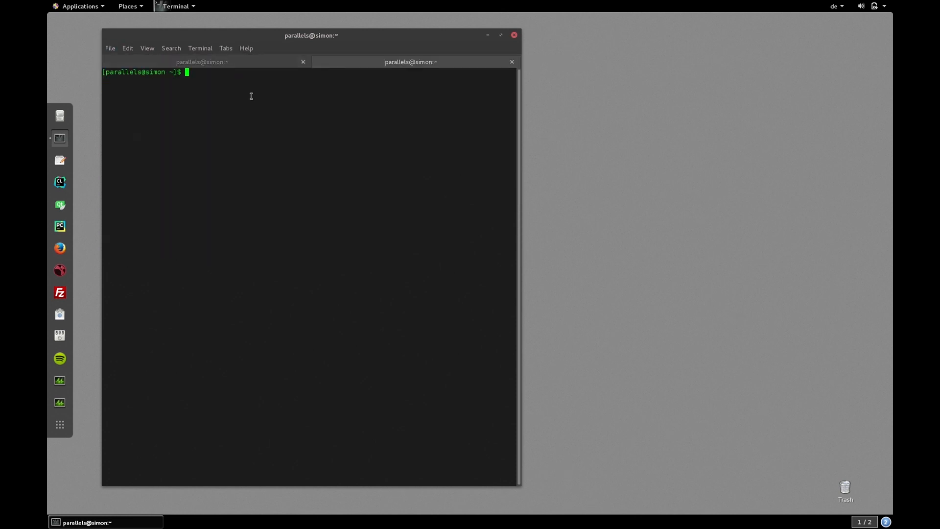
Make a test folder on the Desktop, enter it and select its printed path /home/parallels/Desktop/test
{"action": "type", "text": "cd De"}
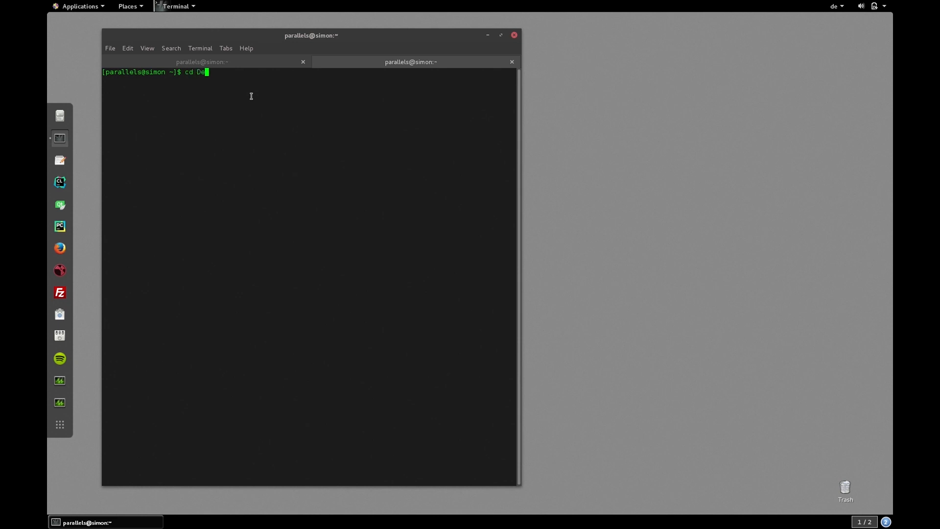
{"action": "key", "text": "Return"}
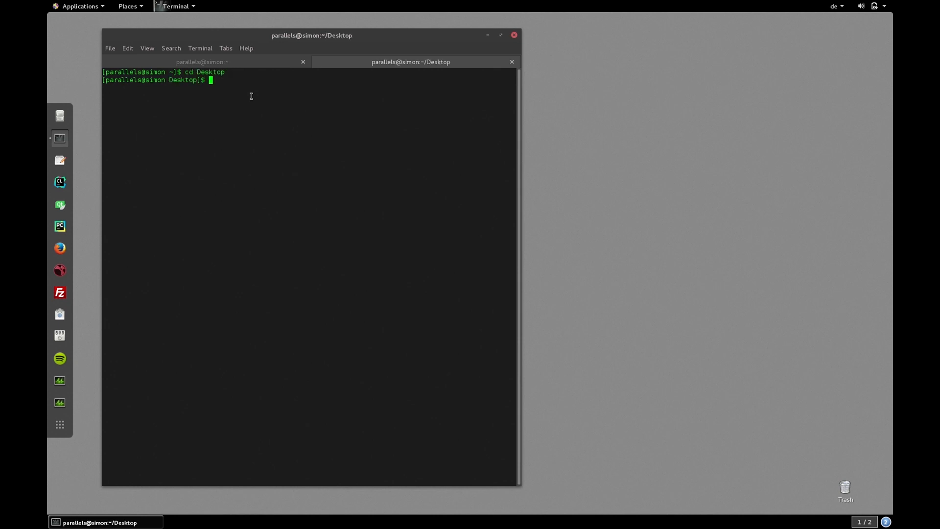
{"action": "type", "text": "mkdir test"}
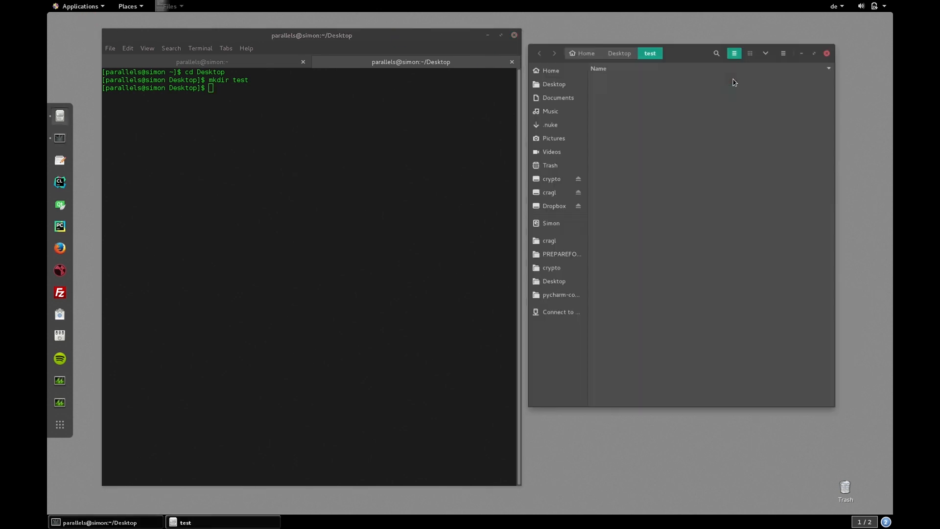
{"action": "type", "text": "cd test"}
{"action": "type", "text": "pwd"}
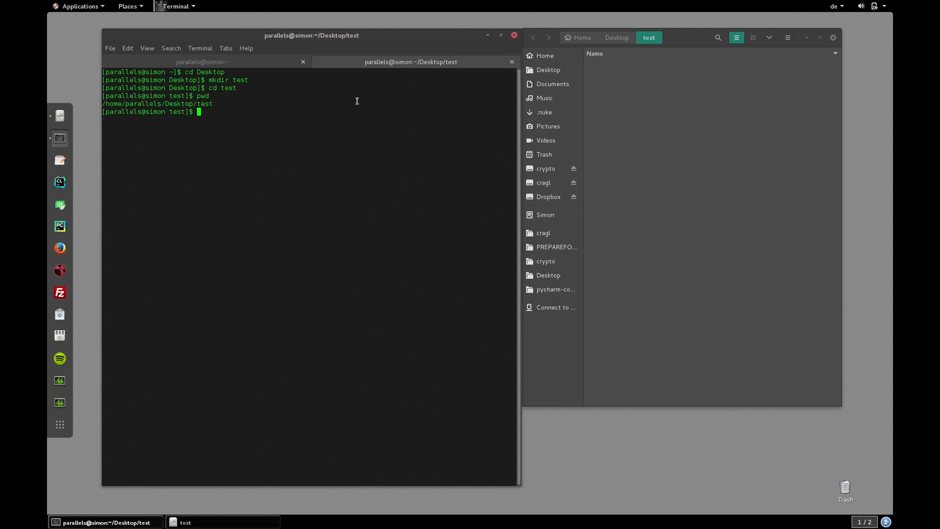
{"action": "double_click", "coordinate": [203, 103]}
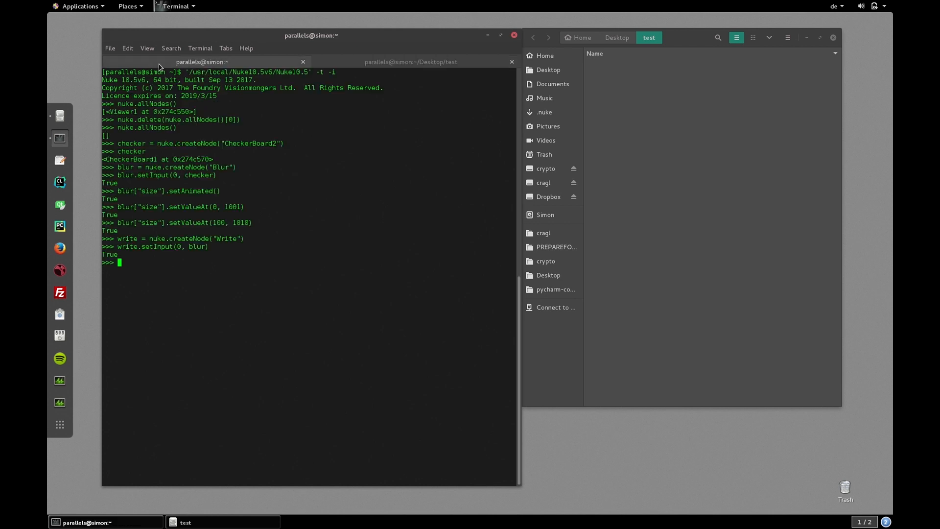
{"action": "mouse_move", "coordinate": [146, 264]}
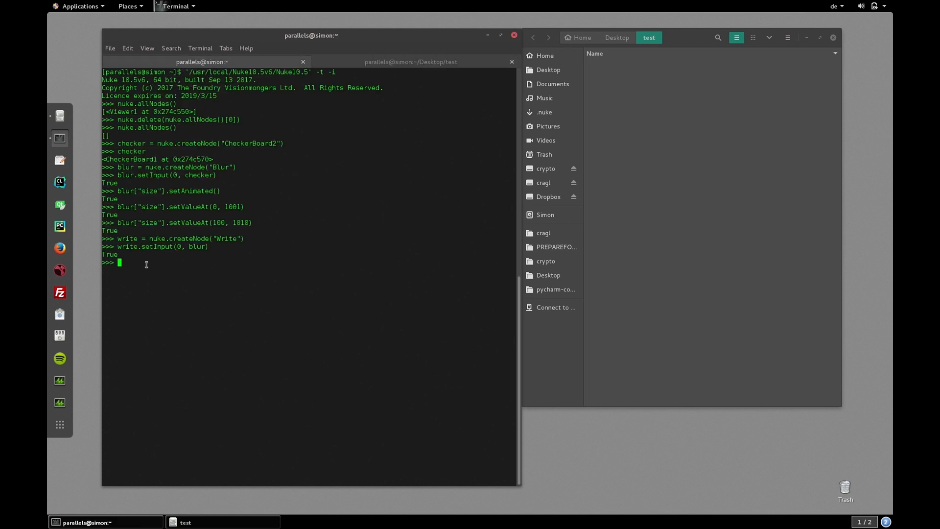
Set the Write node's file to /home/parallels/Desktop/test/test.%04d.jpg
{"action": "type", "text": "write[\"file"}
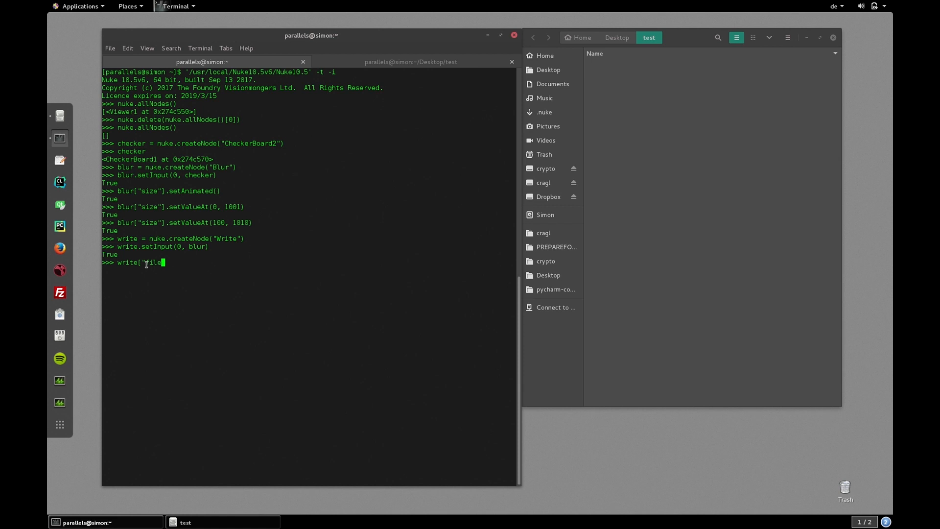
{"action": "type", "text": "\"].set"}
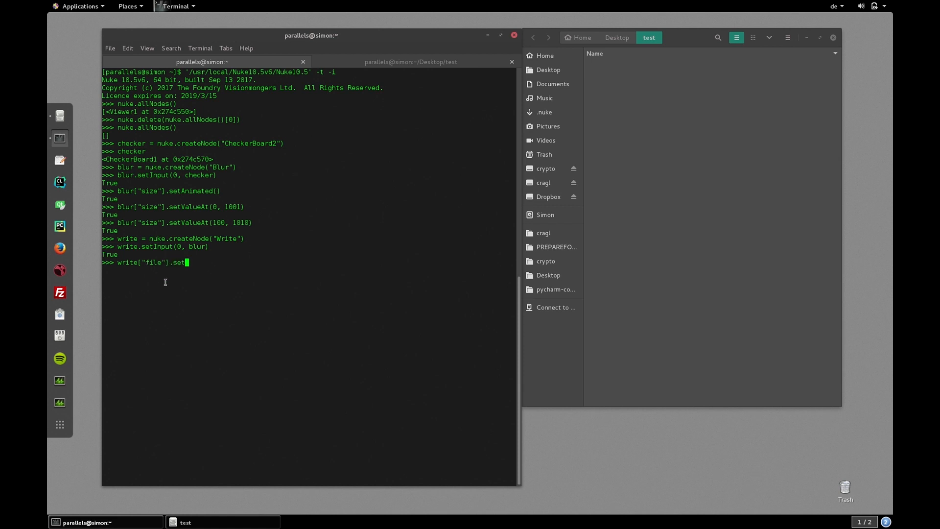
{"action": "type", "text": "Value(\""}
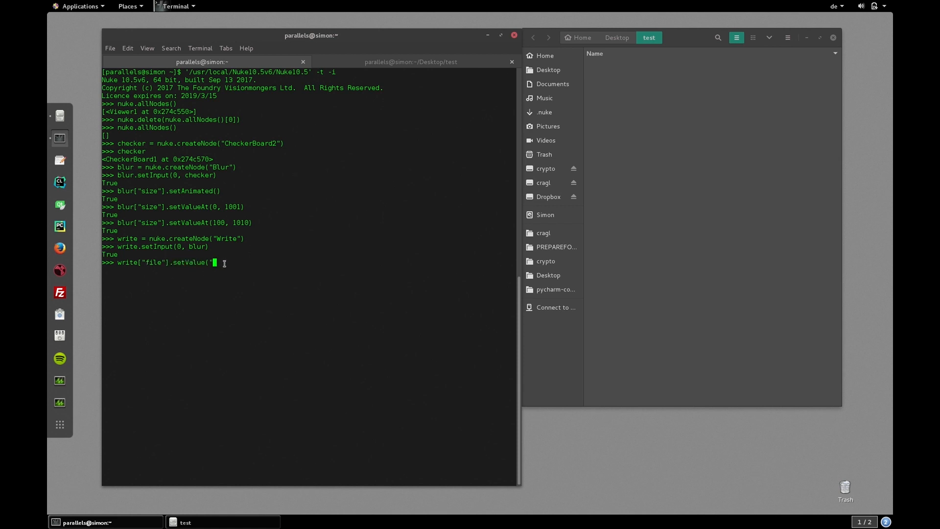
{"action": "type", "text": "/home/parallels/Desktop/test/"}
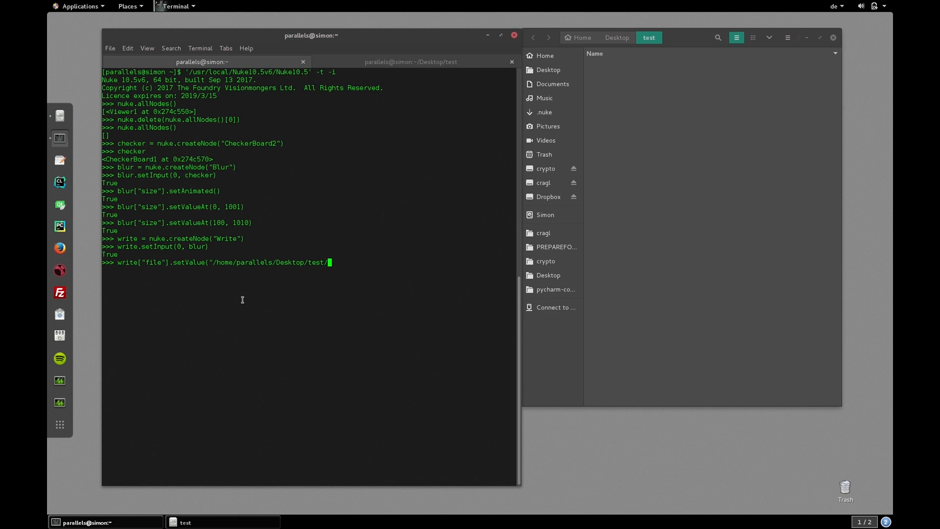
{"action": "type", "text": "test.%04"}
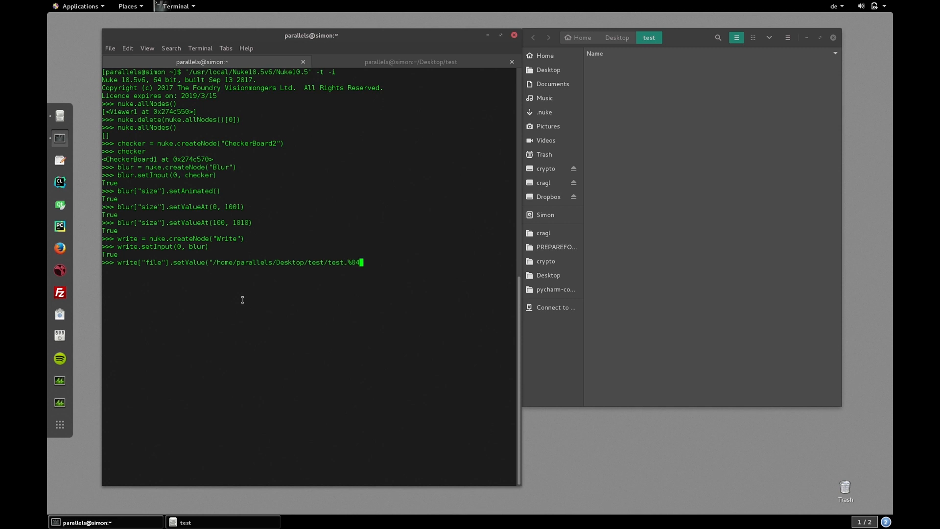
{"action": "type", "text": "d.jpg\")"}
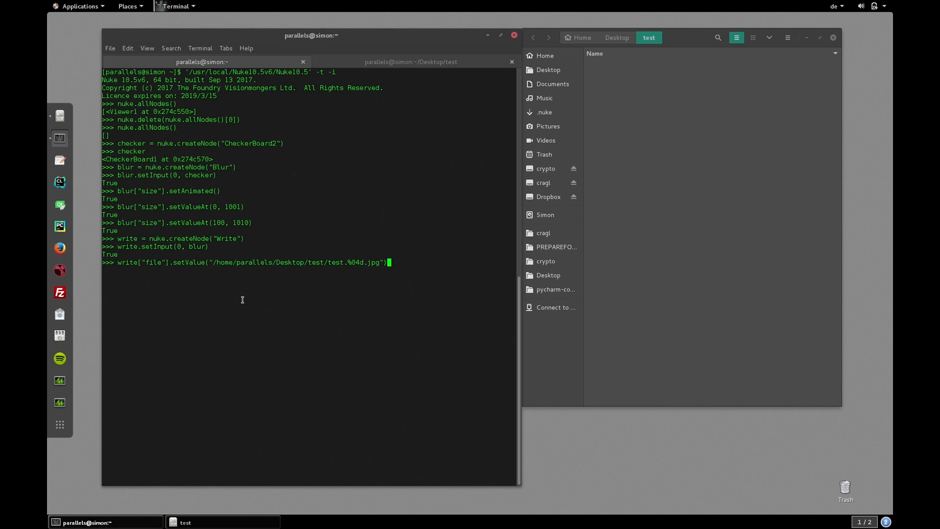
Render frames 1001 to 1010 with nuke.execute(write, 1001, 1010)
{"action": "type", "text": "nu"}
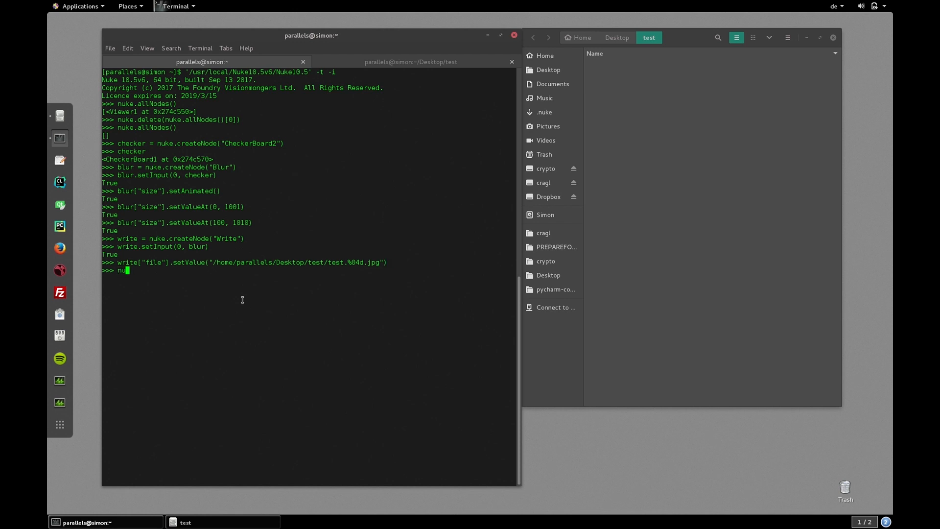
{"action": "type", "text": "ke.execute("}
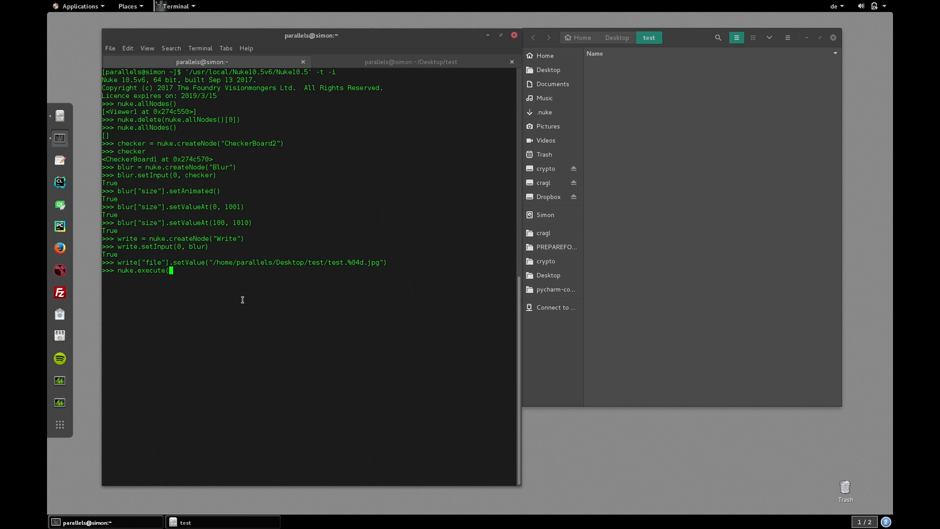
{"action": "type", "text": "write, 1001,"}
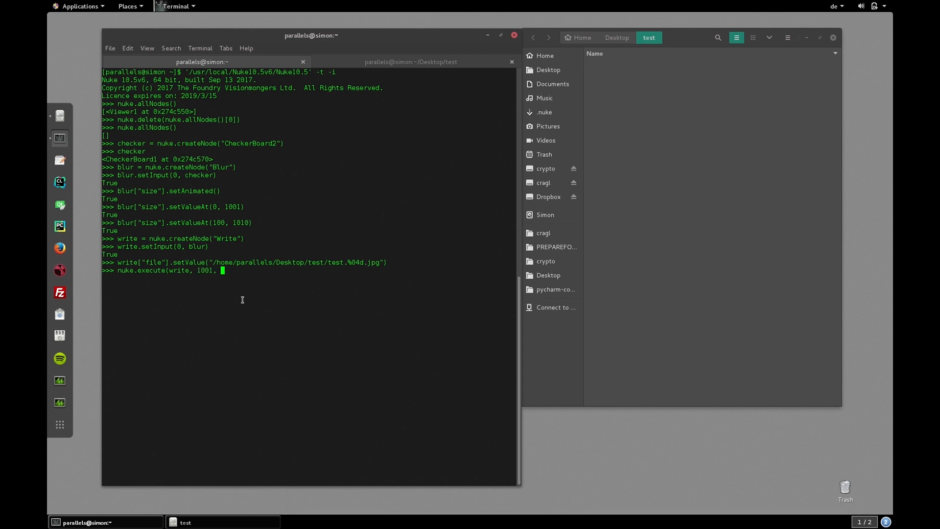
{"action": "type", "text": "1"}
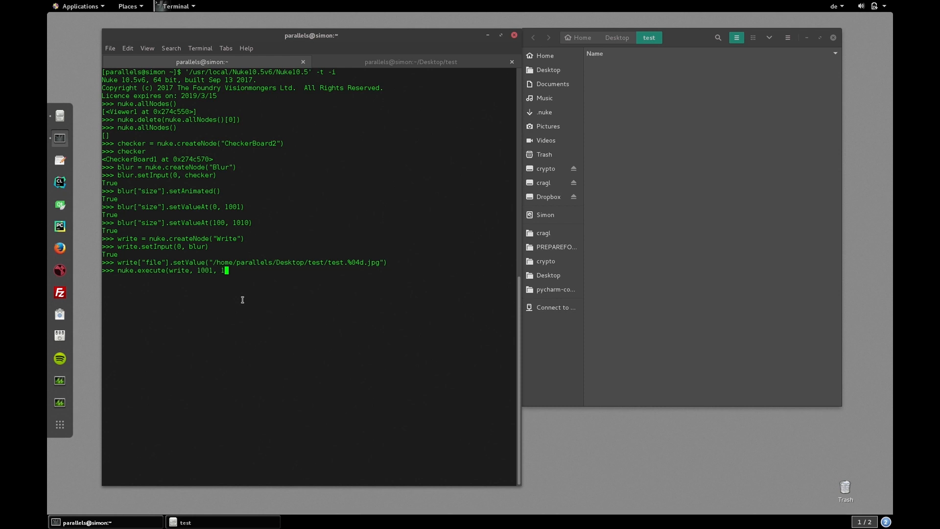
{"action": "type", "text": "010)"}
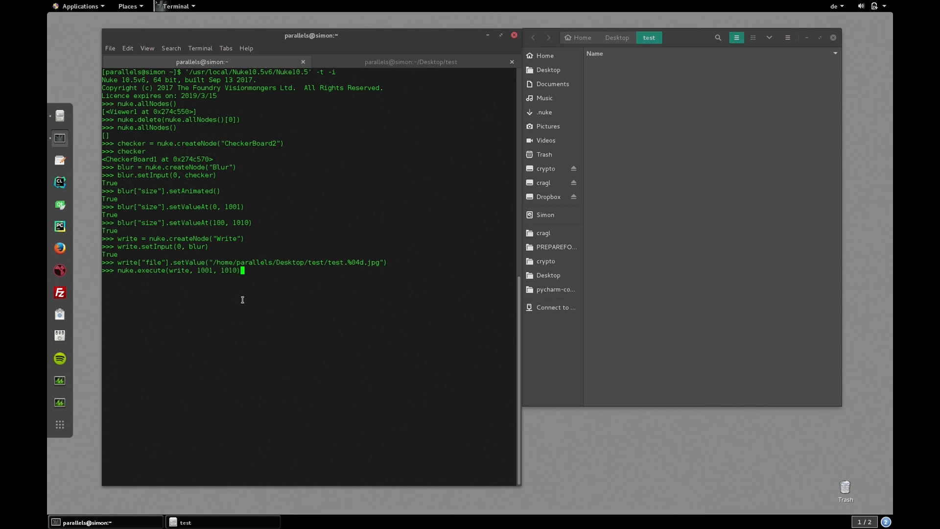
{"action": "key", "text": "Return"}
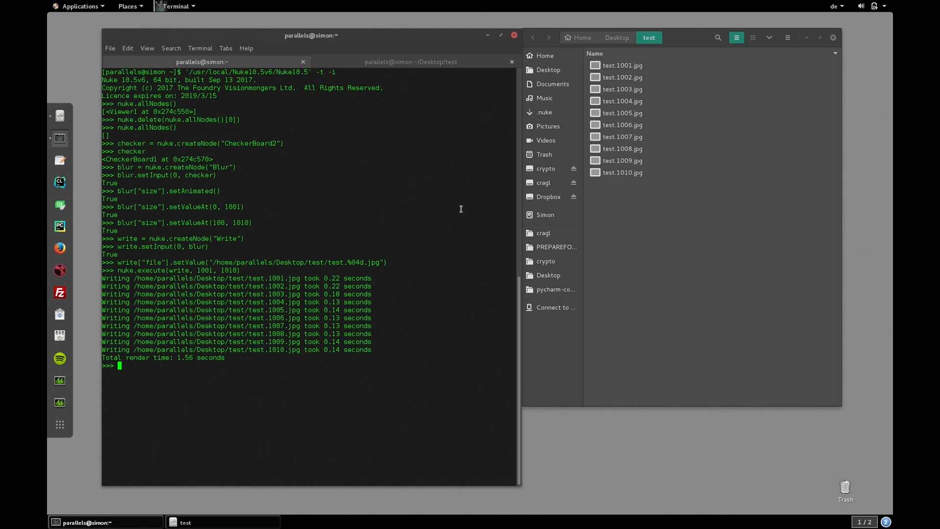
View test.1001.jpg and a later blurrier frame in Gwenview, then close the viewer
{"action": "double_click", "coordinate": [621, 64]}
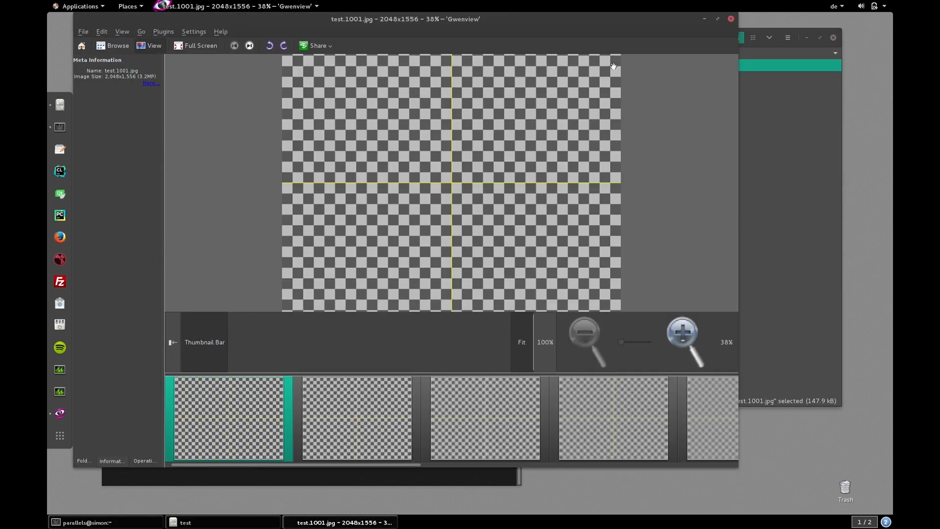
{"action": "left_click", "coordinate": [450, 419]}
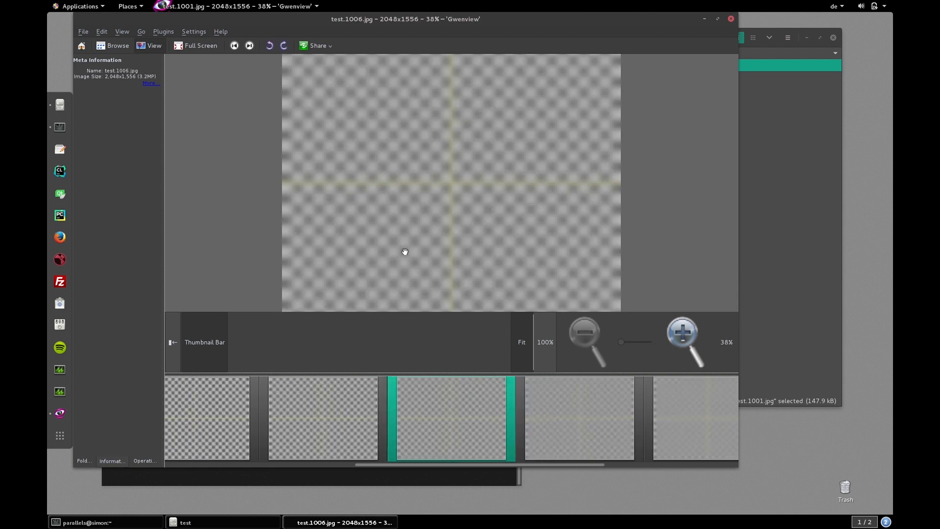
{"action": "left_click", "coordinate": [226, 418]}
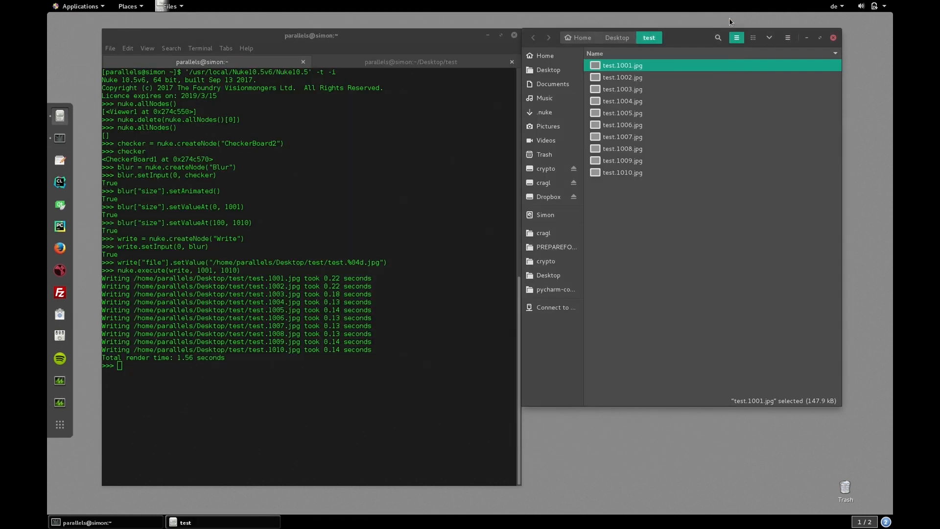
{"action": "mouse_move", "coordinate": [482, 177]}
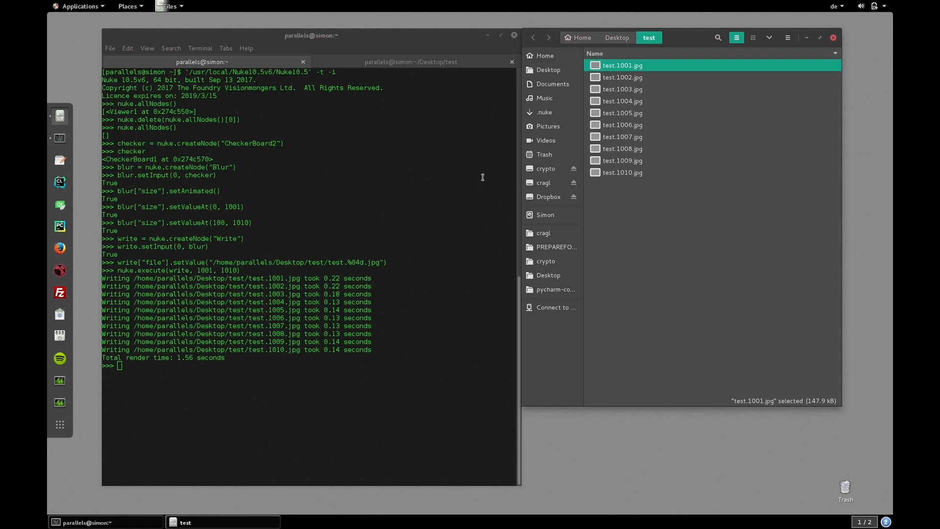
{"action": "left_click", "coordinate": [832, 37]}
{"action": "type", "text": "cd"}
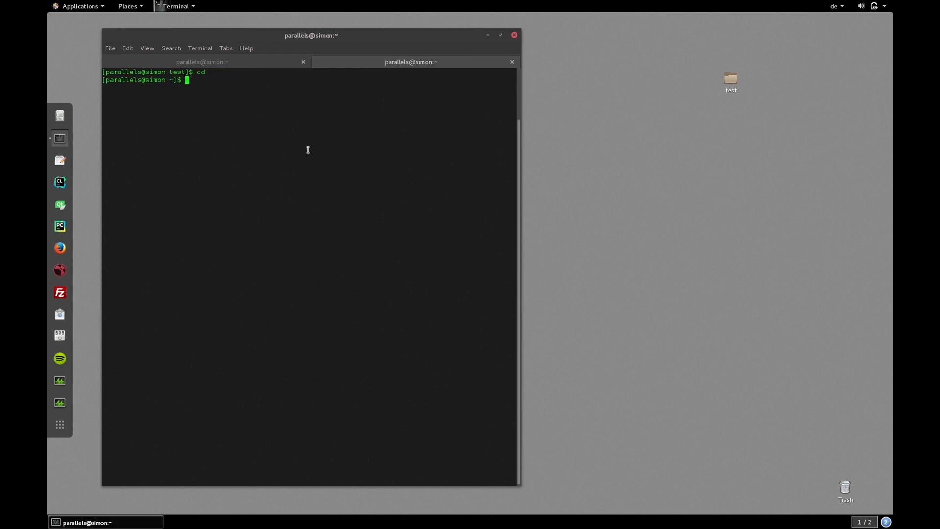
List hidden files in the home folder and view the nuke alias in .bashrc with vim
{"action": "type", "text": "ls -a"}
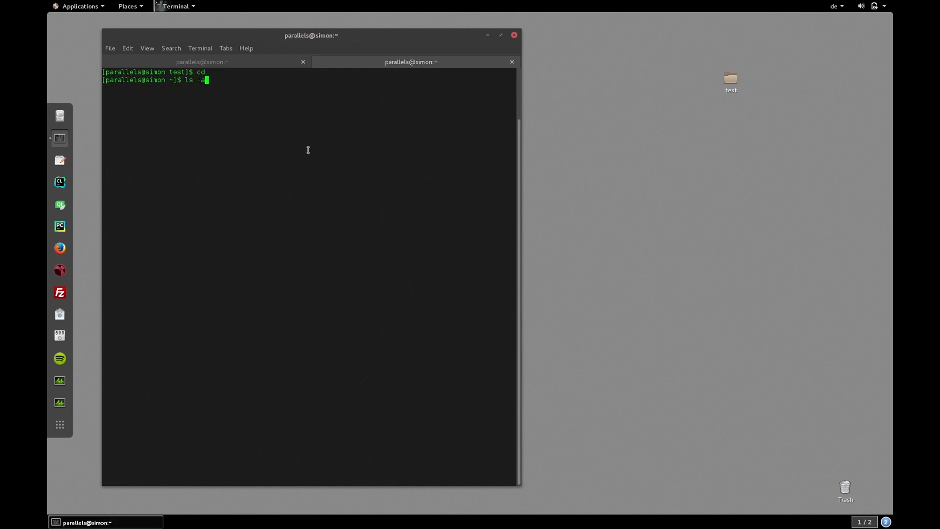
{"action": "key", "text": "Return"}
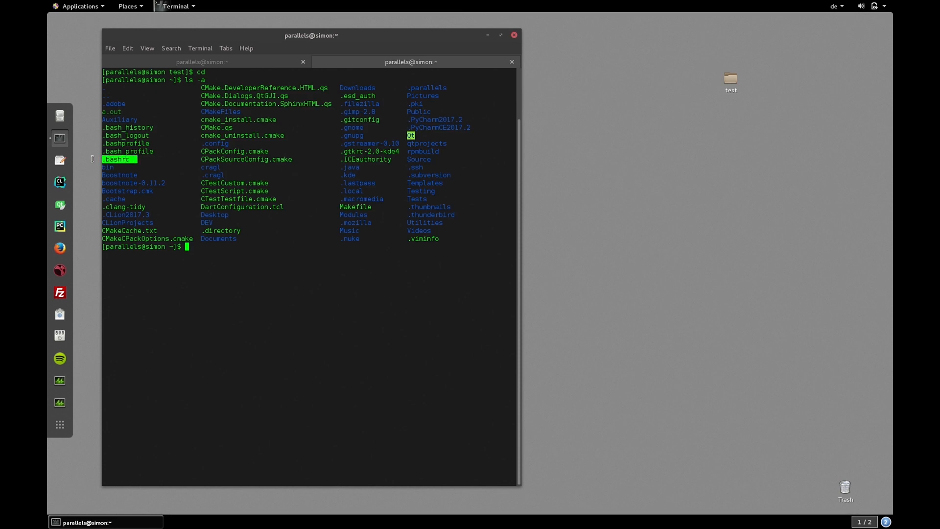
{"action": "type", "text": "v"}
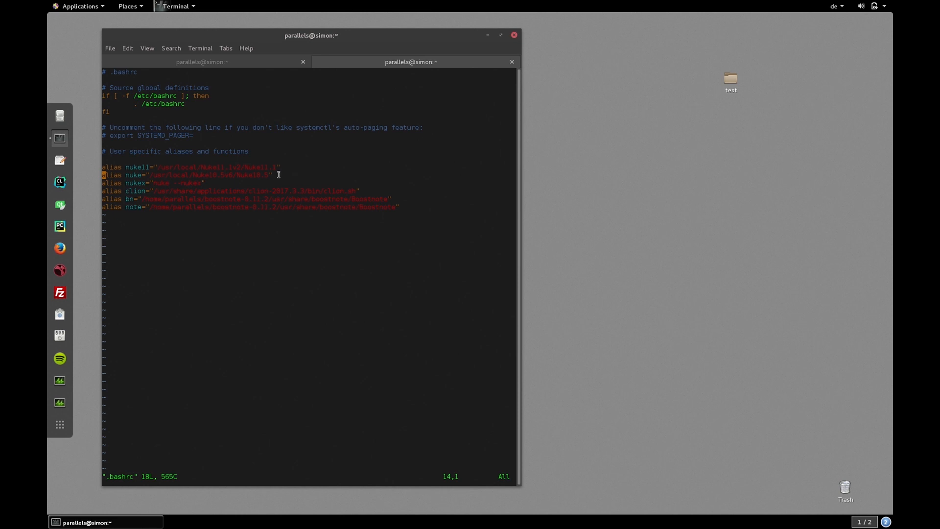
{"action": "left_click", "coordinate": [109, 48]}
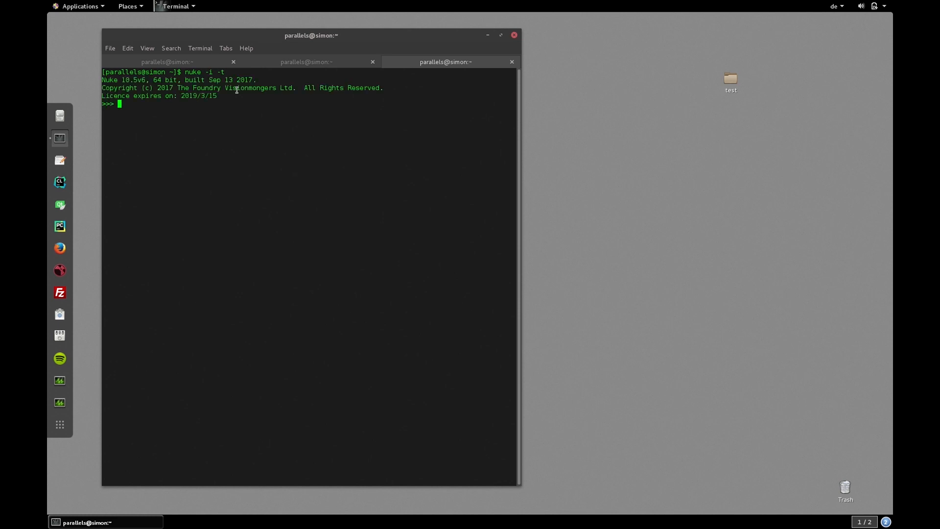
Suspend the interactive Nuke 10.5v6 session with Ctrl+Z, returning to the shell prompt
{"action": "key", "text": "ctrl+z"}
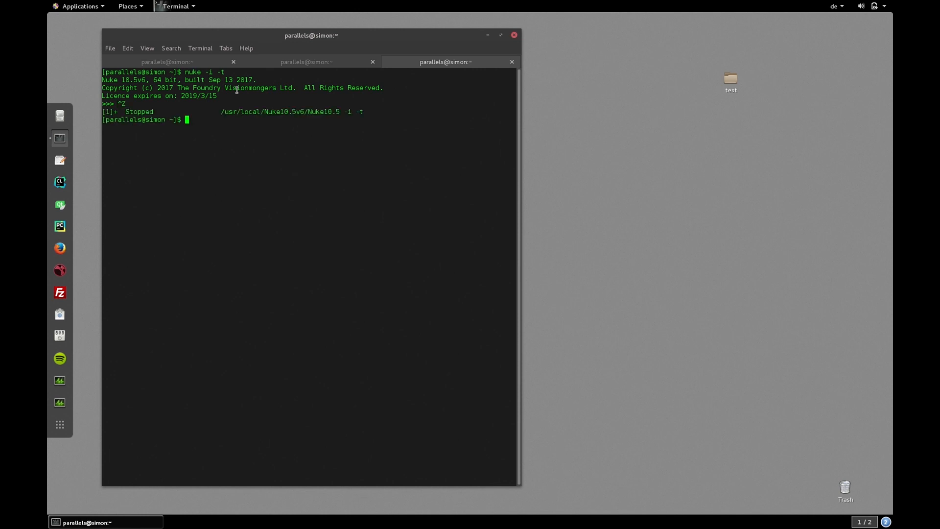